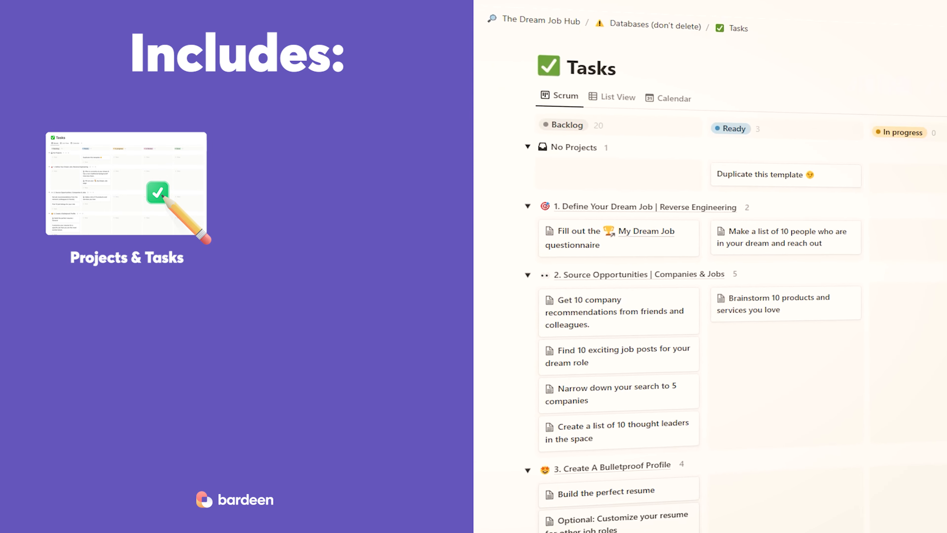
Open the My Dream Job questionnaire from the first task of Define Your Dream Job
scroll(down, 3)
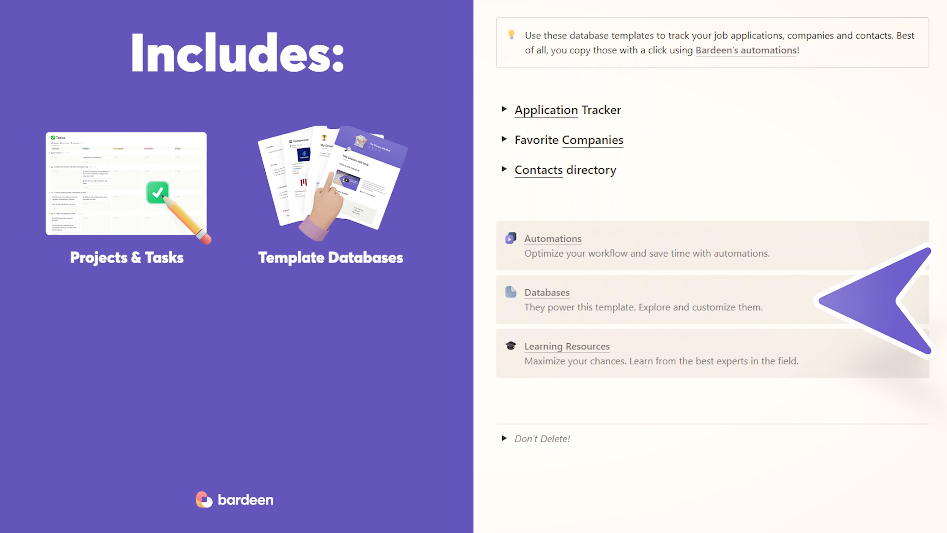
click(546, 292)
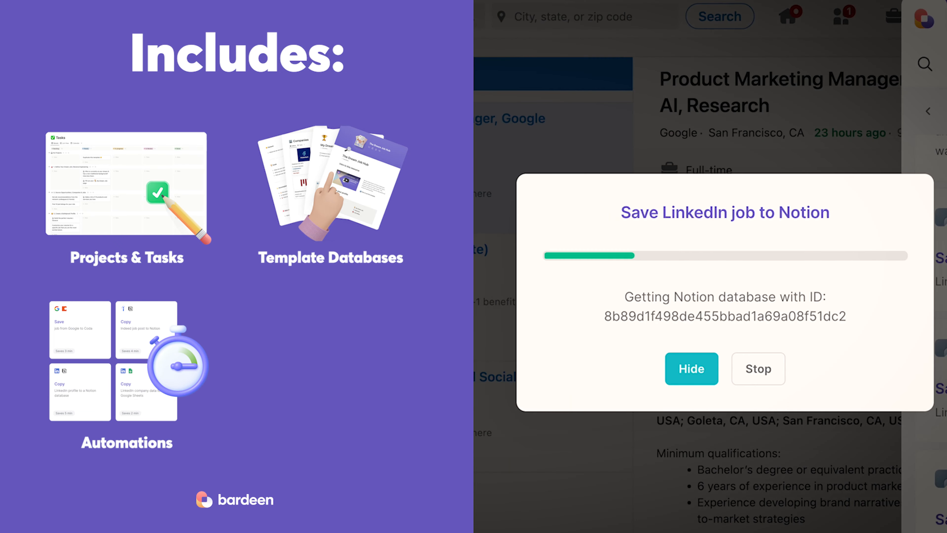
click(691, 369)
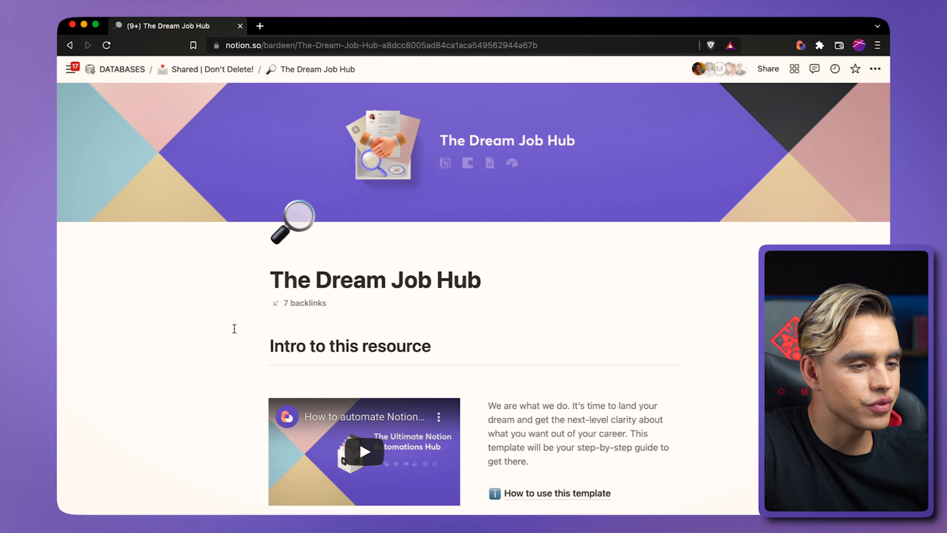
Scroll down through the Personality Assessment section of the questionnaire
scroll(down, 3)
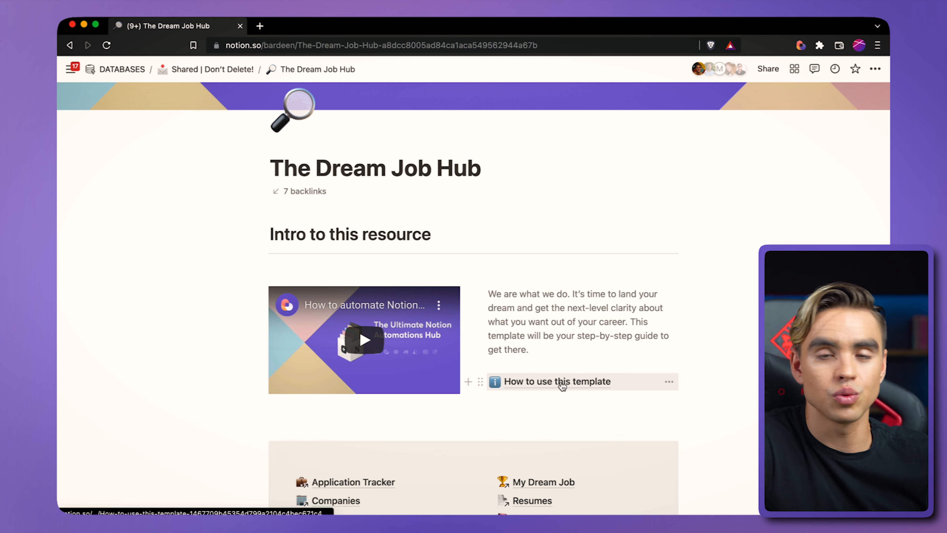
scroll(down, 3)
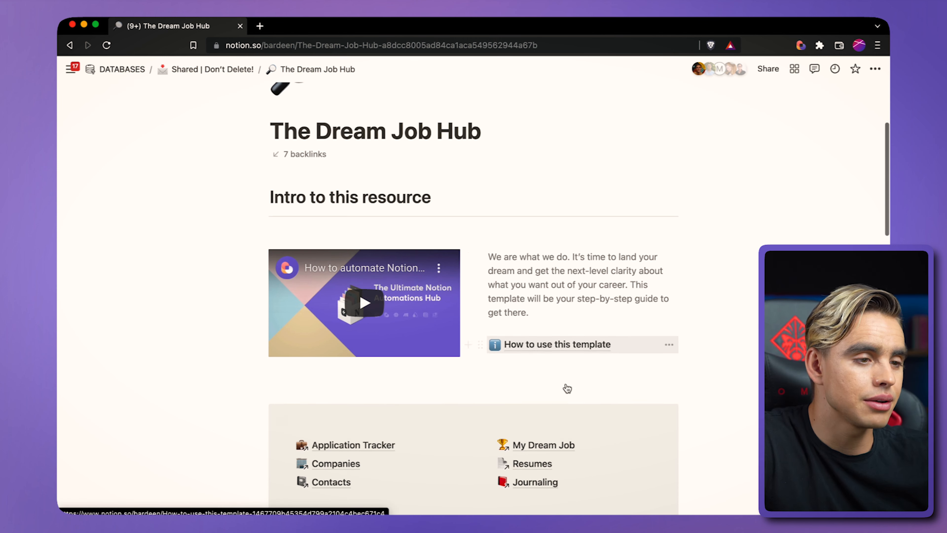
scroll(down, 3)
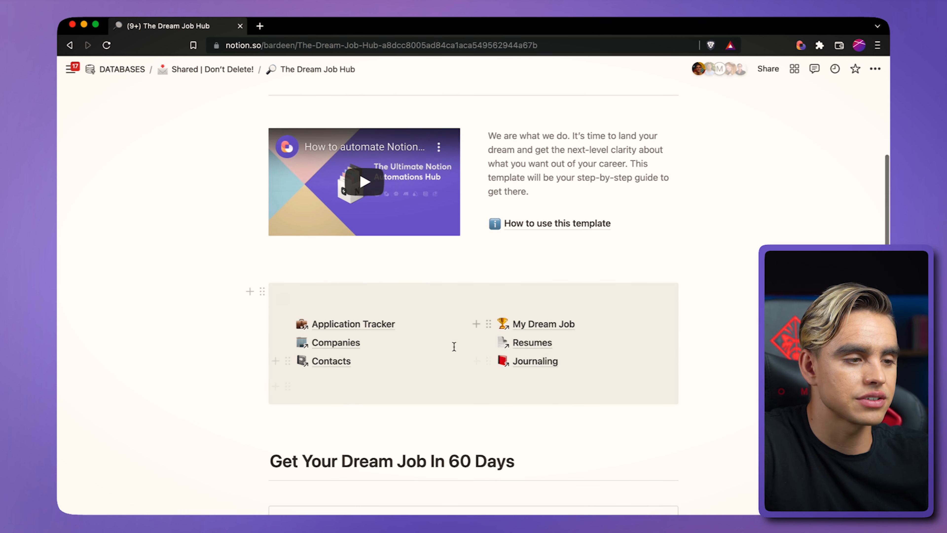
scroll(down, 3)
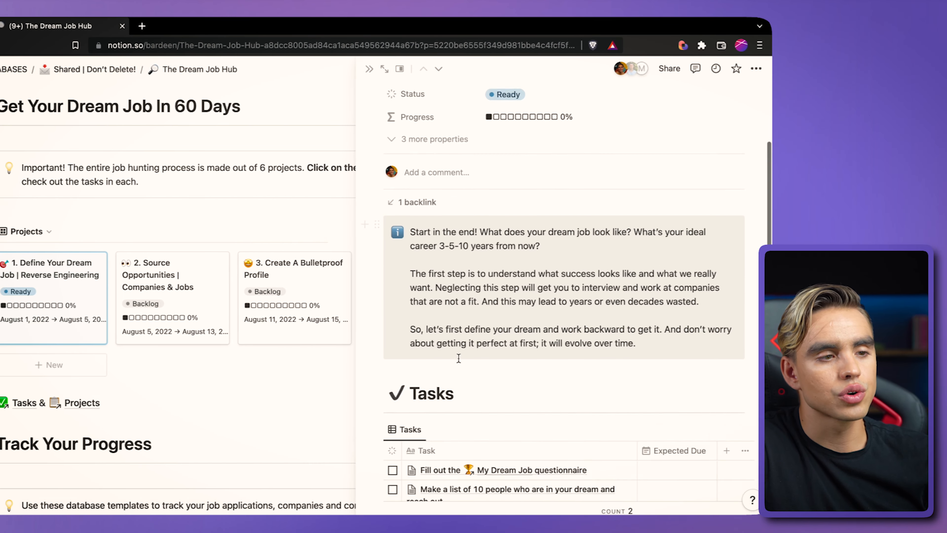
scroll(down, 3)
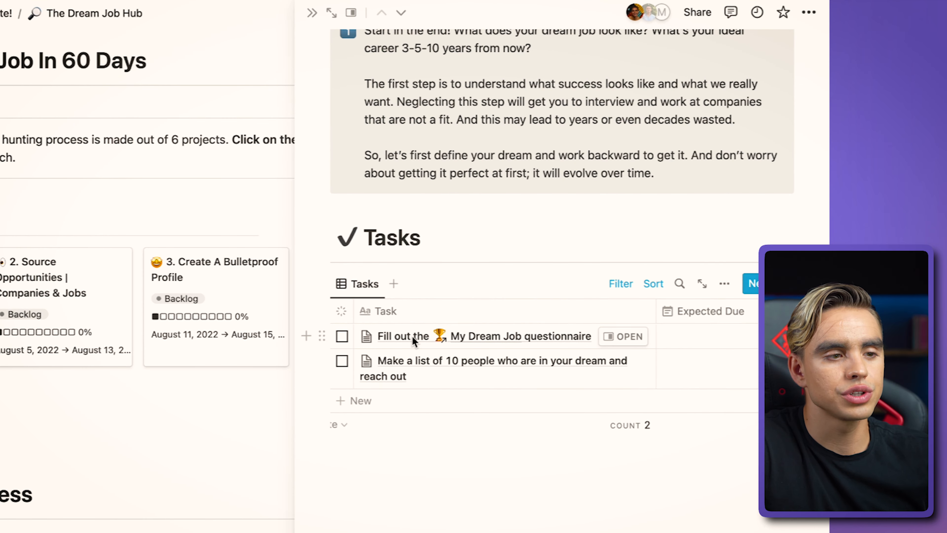
mouse_move(470, 343)
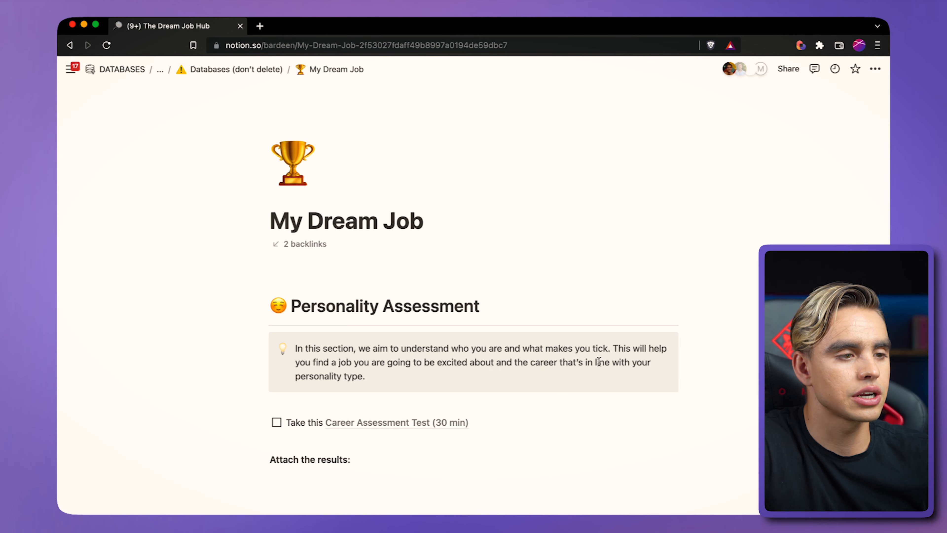
Scroll further down the My Dream Job questionnaire
scroll(down, 3)
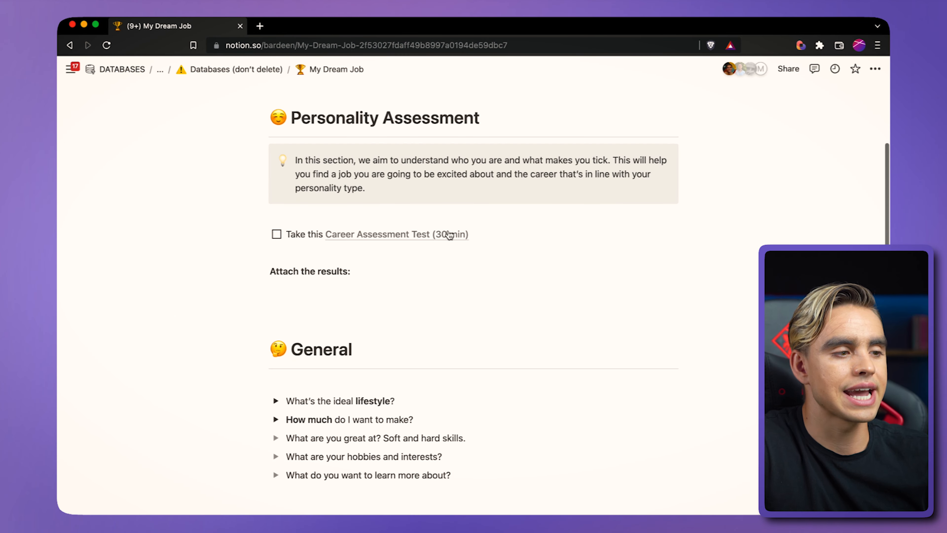
scroll(down, 3)
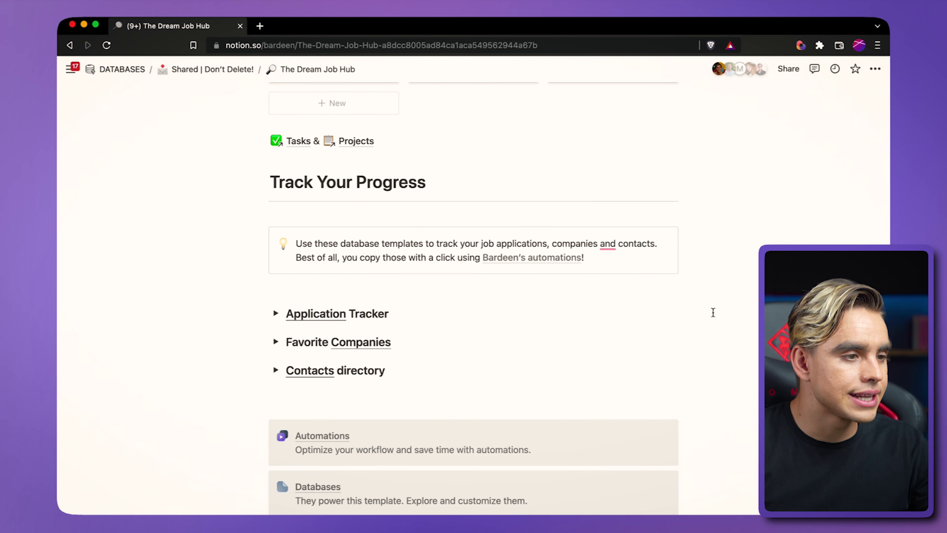
Expand Application Tracker and scroll its board across the status columns past the Content Marketer card
click(276, 314)
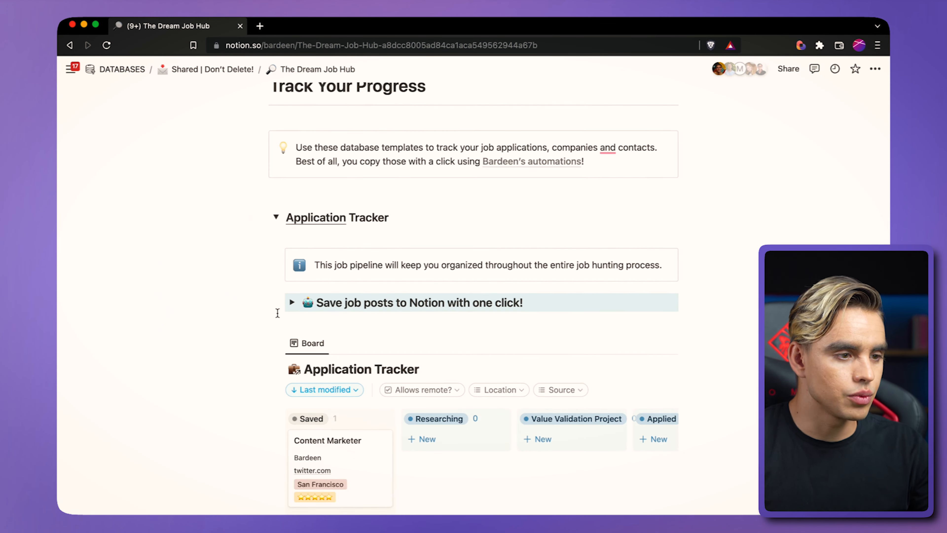
scroll(down, 3)
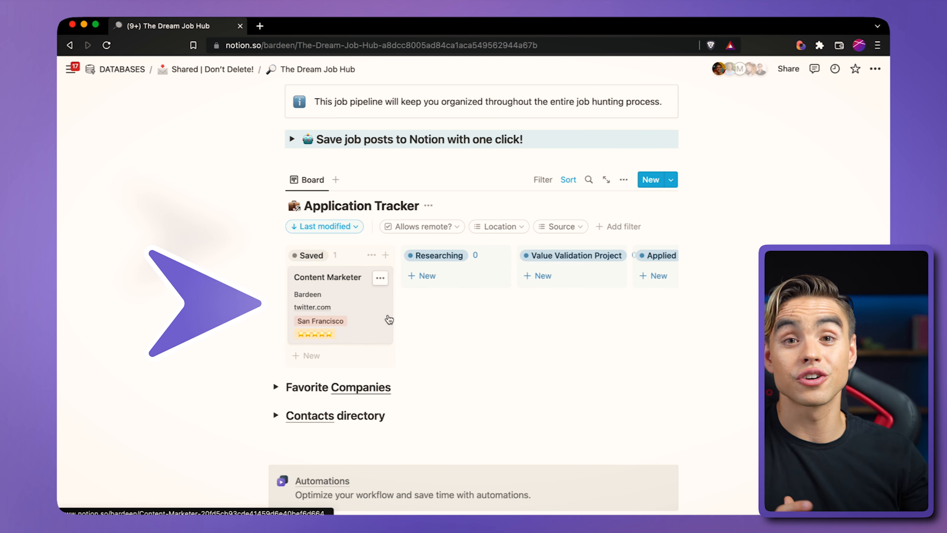
scroll(right, 3)
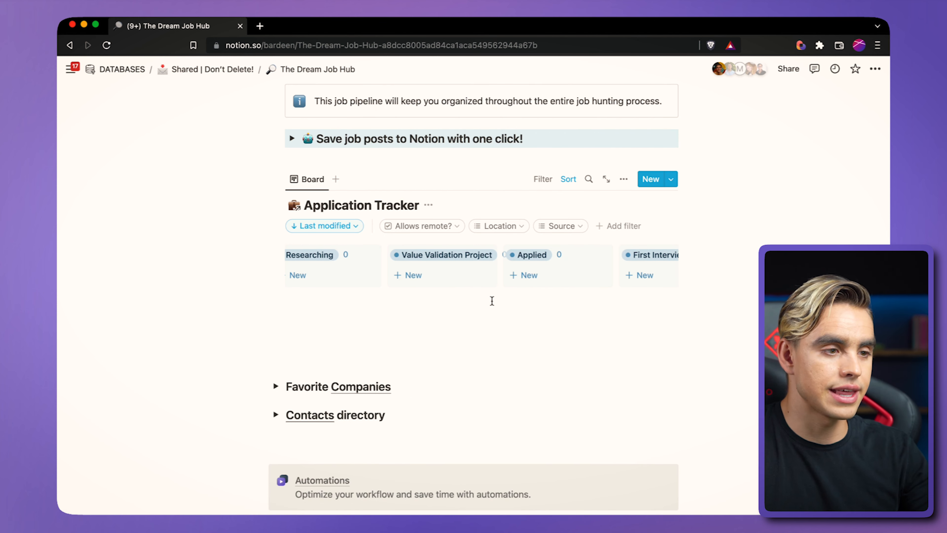
scroll(right, 3)
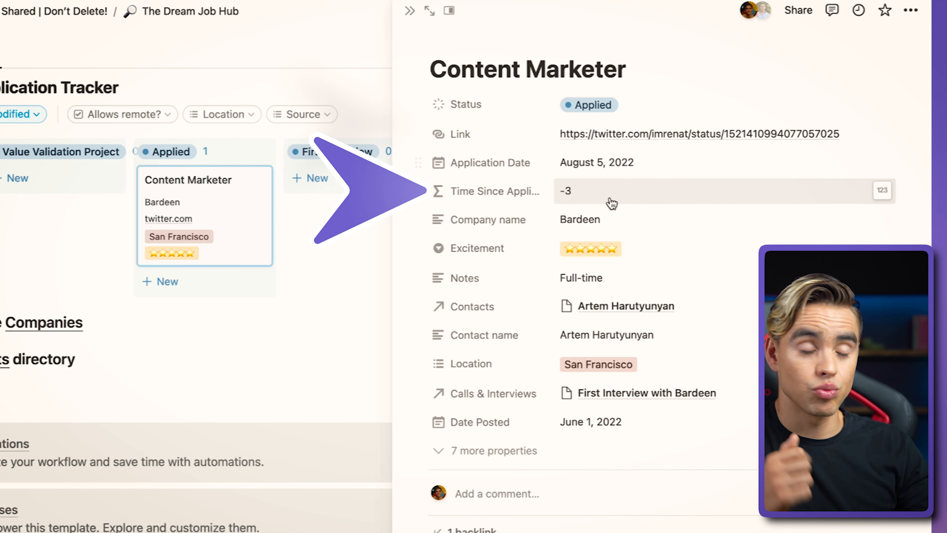
mouse_move(576, 216)
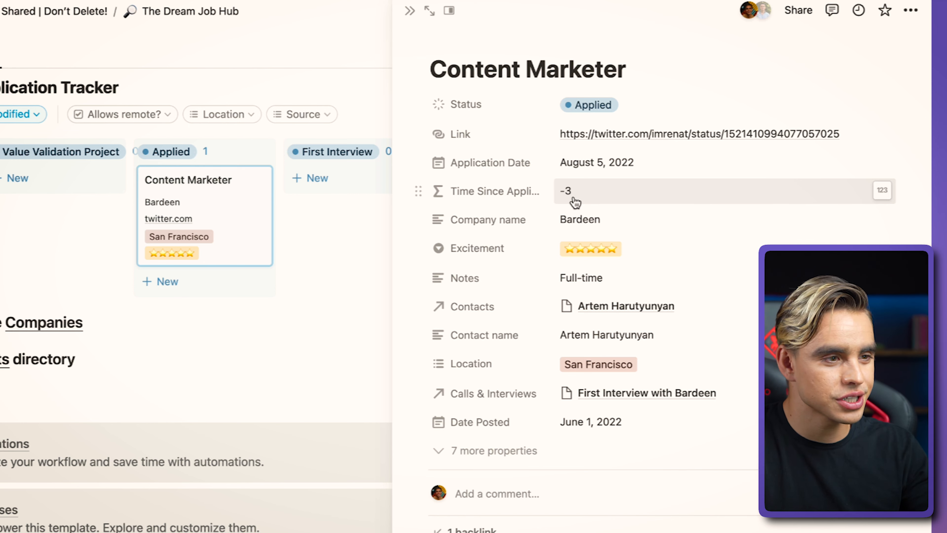
Review the Content Marketer application's properties in its peek view
click(591, 248)
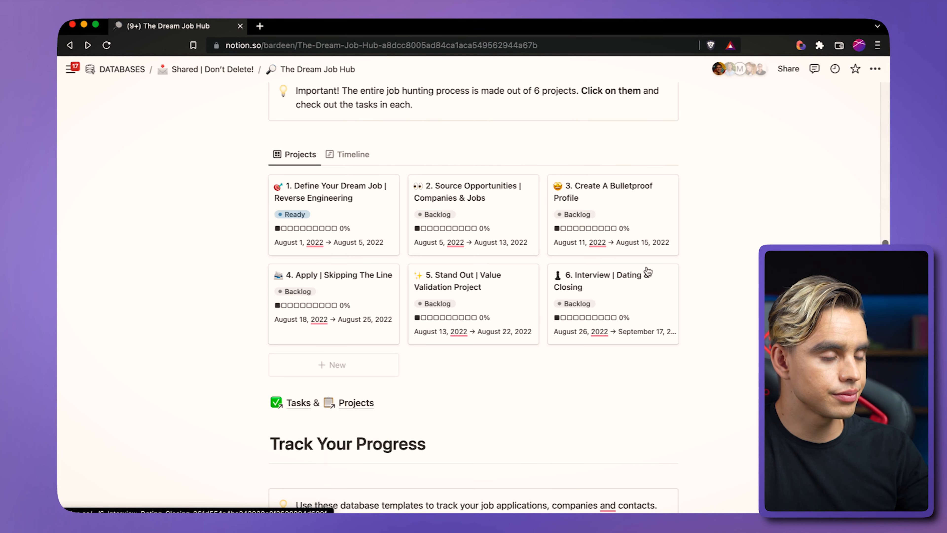
Collapse Application Tracker and expand Favorite Companies to show the Companies table
scroll(down, 3)
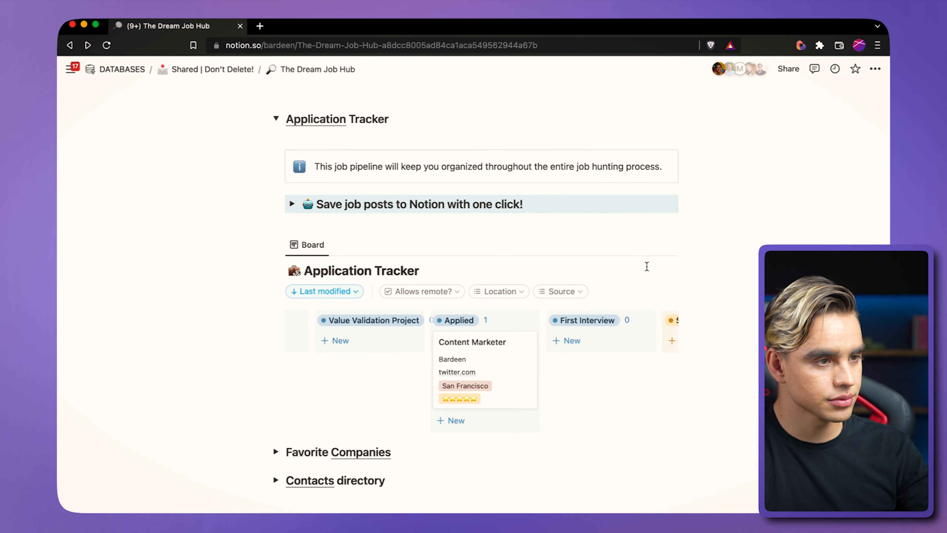
click(276, 119)
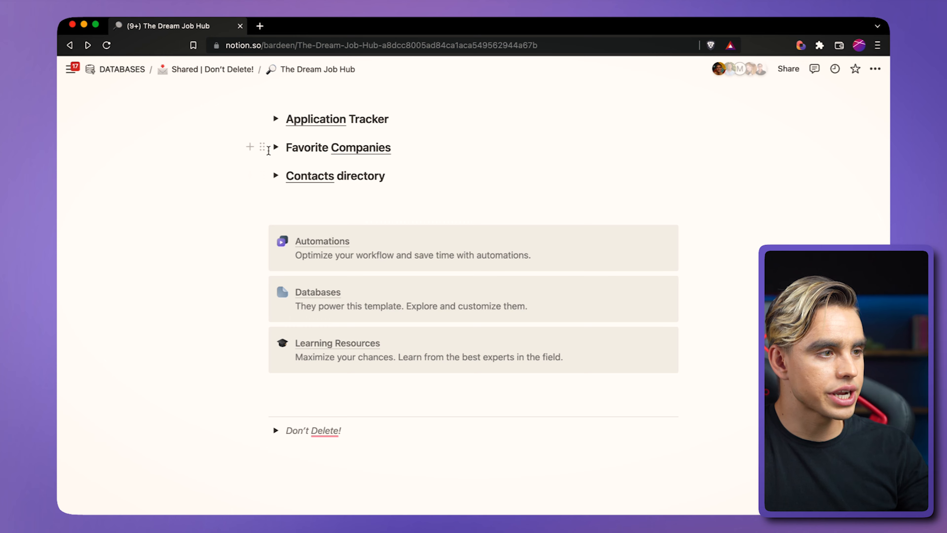
click(277, 147)
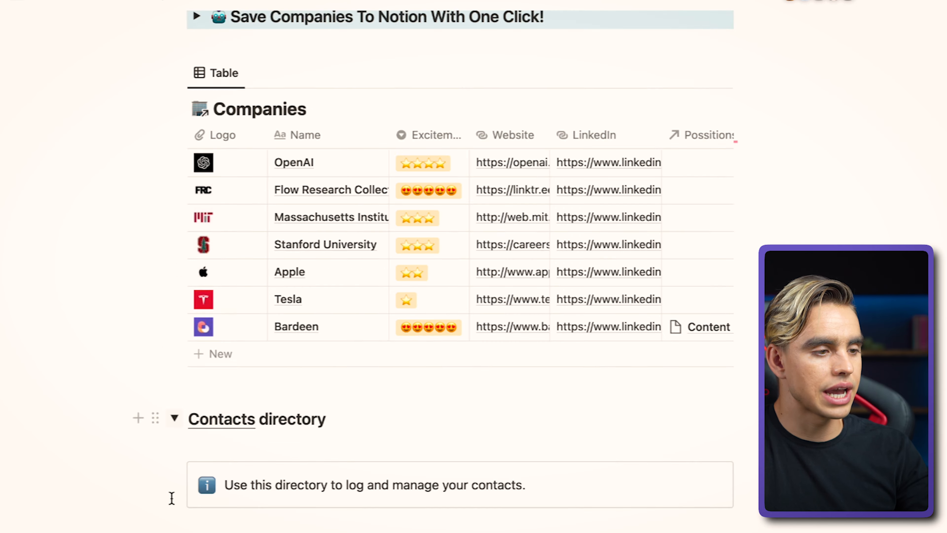
scroll(down, 3)
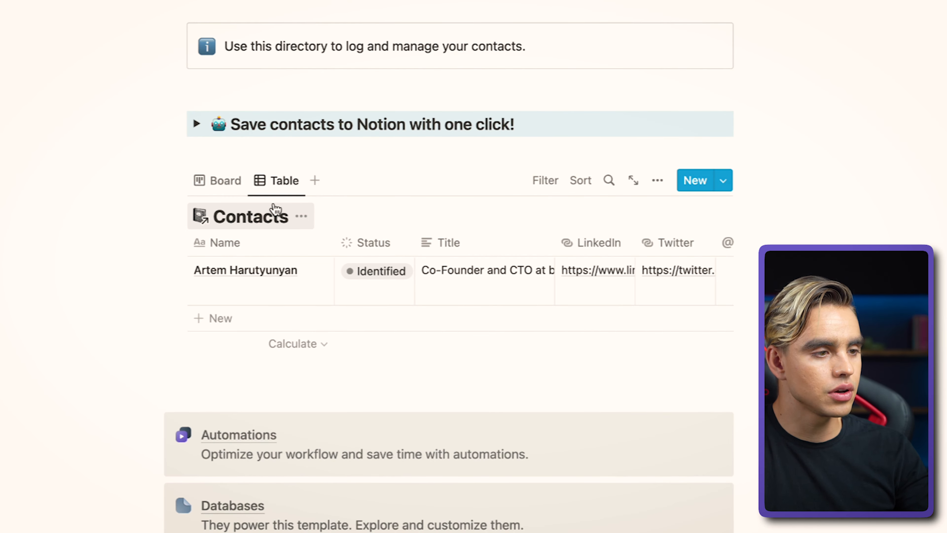
Switch Contacts to Board view and move the contact from Identified through to Scheduling
click(224, 181)
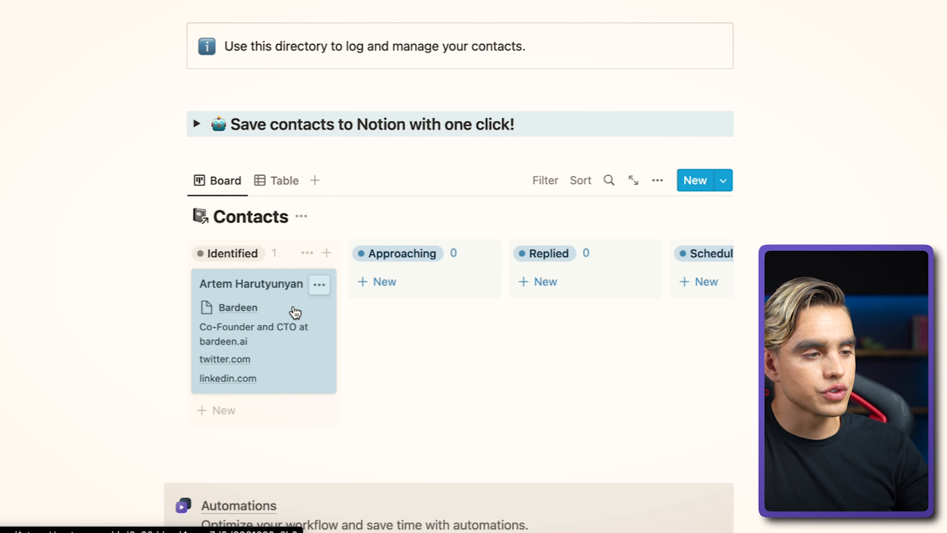
drag(251, 284, 412, 283)
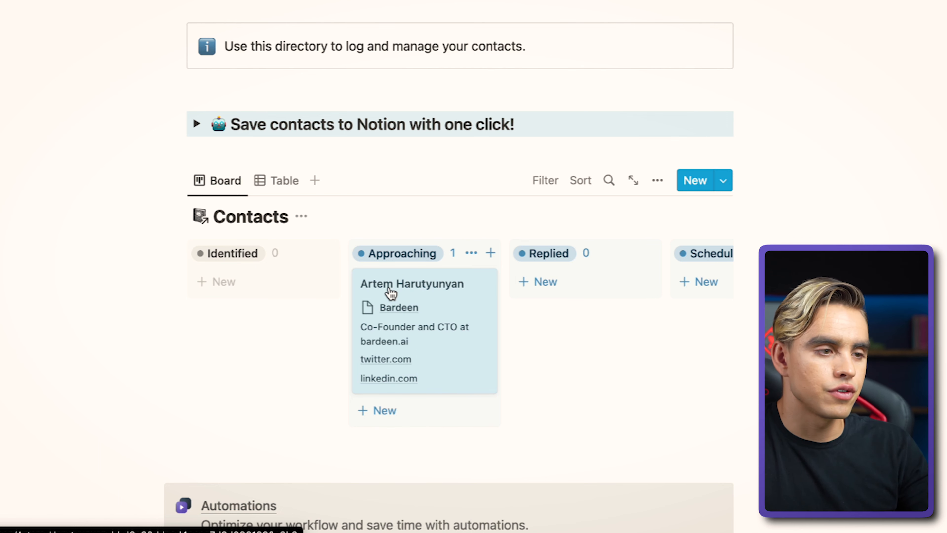
scroll(right, 3)
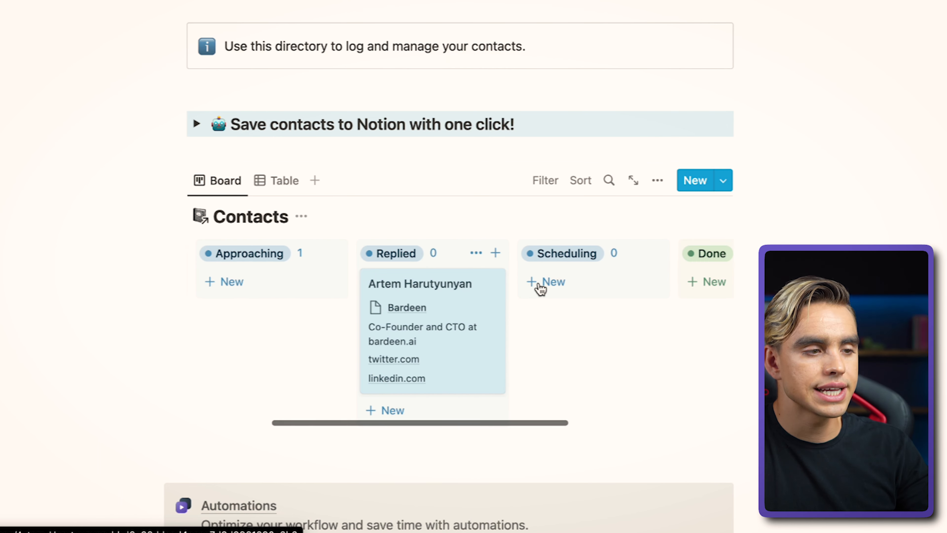
drag(431, 283, 593, 283)
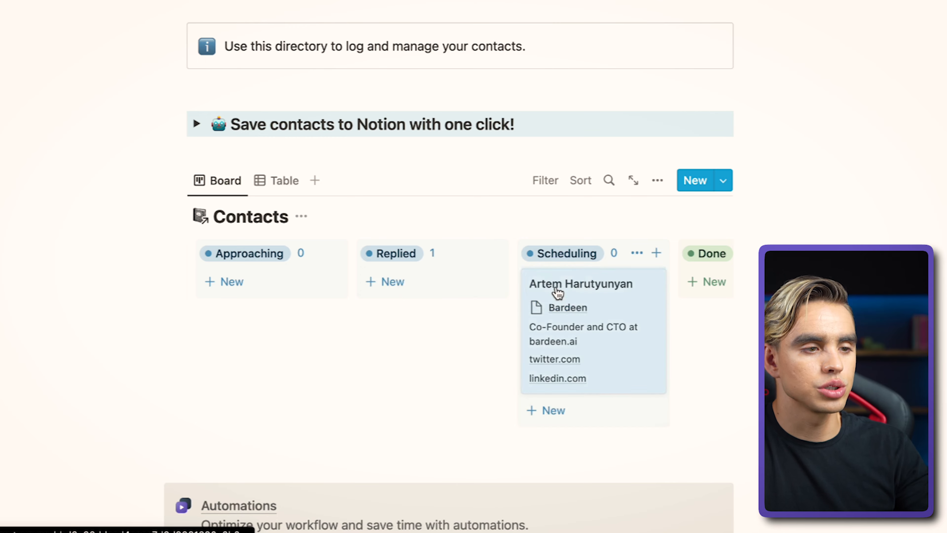